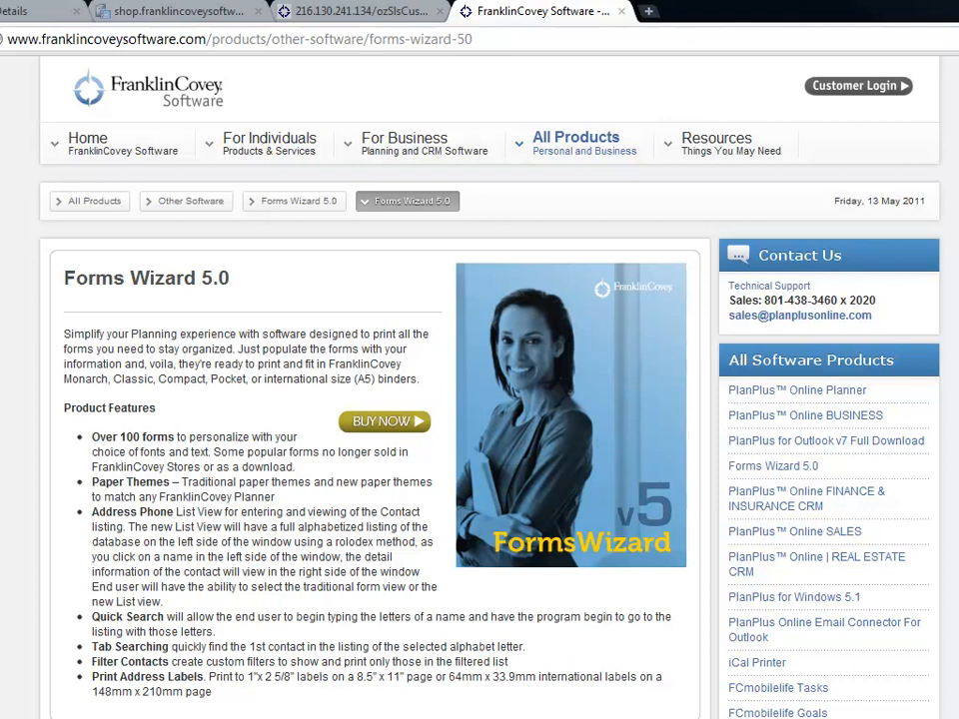
Scroll the Forms Wizard 5.0 page down to the Product Features list of included forms.
scroll("down", 3)
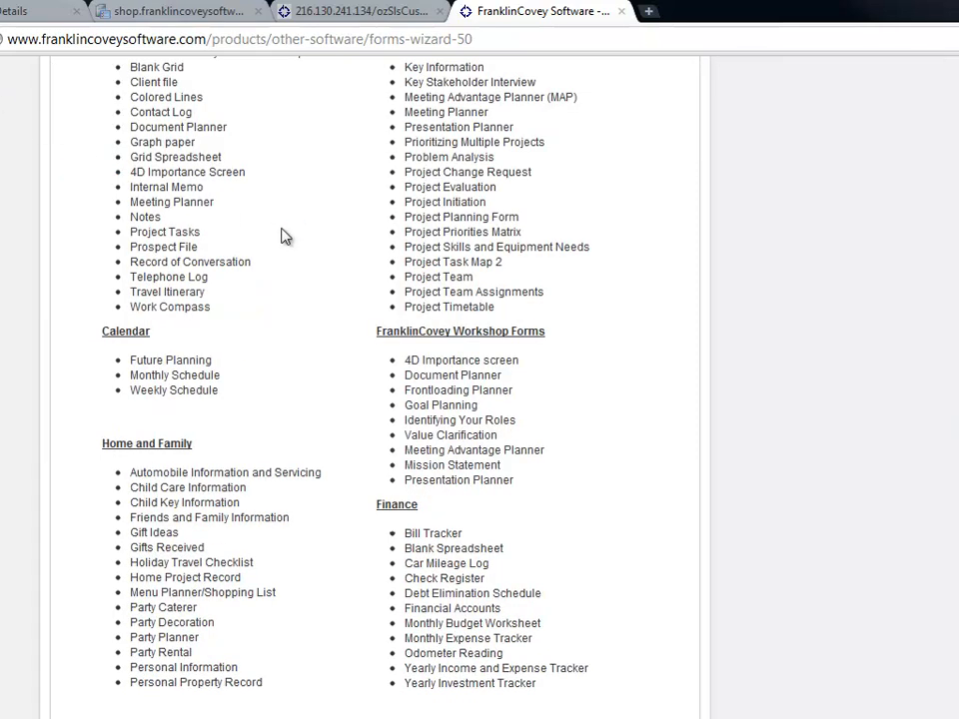
mouse_move(520, 181)
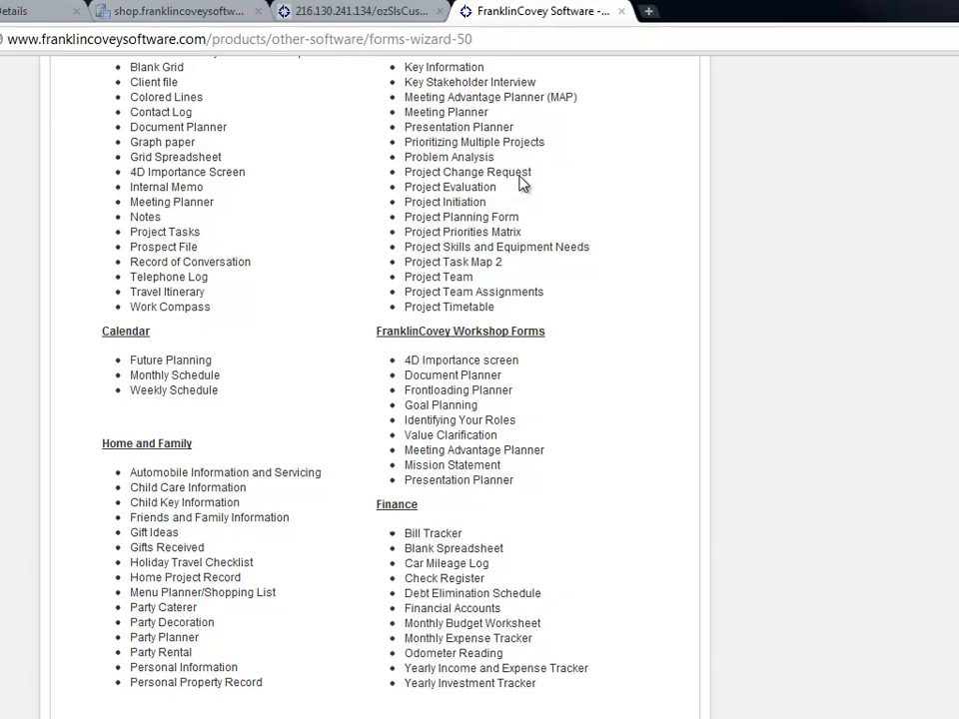
mouse_move(503, 192)
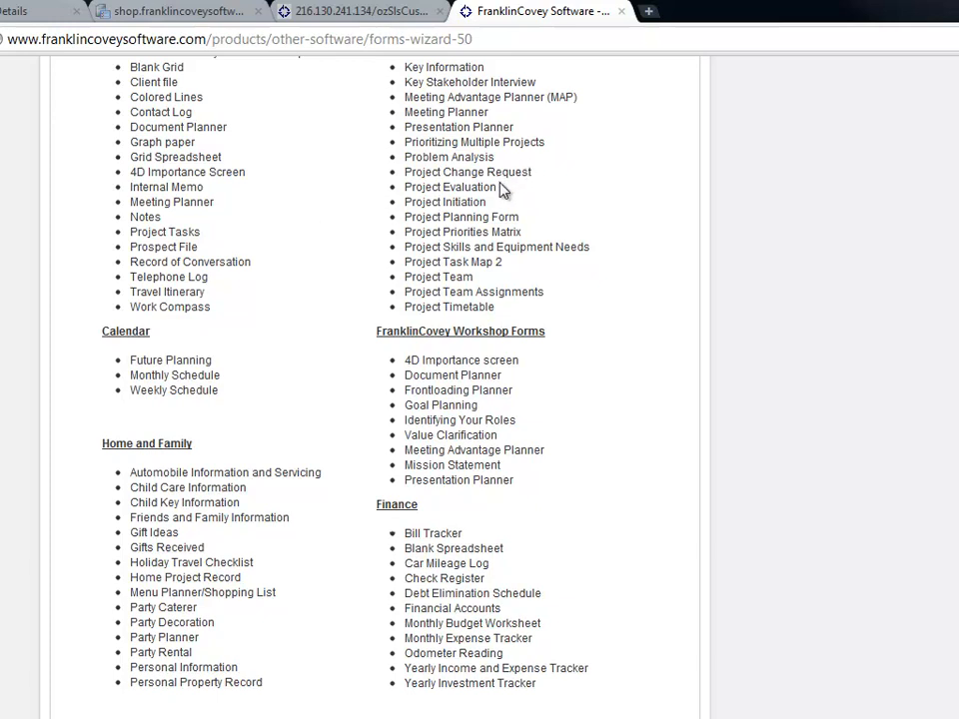
mouse_move(451, 232)
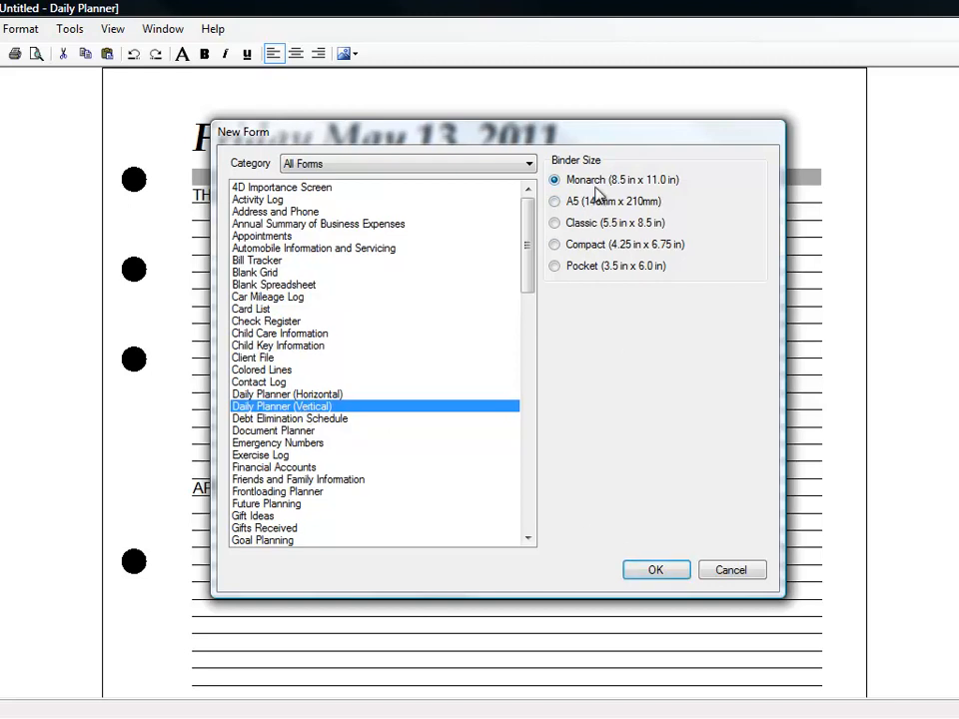
Create a Daily Planner (Vertical) for 13 May 2011 with 'Lunch with Client' at 12.
left_click(655, 570)
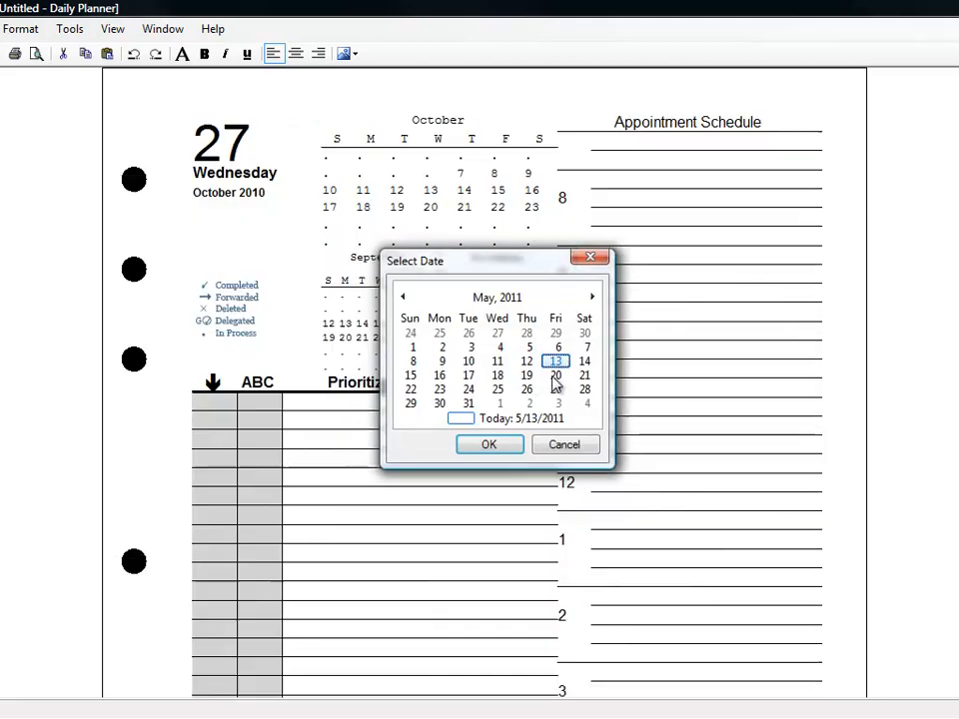
left_click(488, 443)
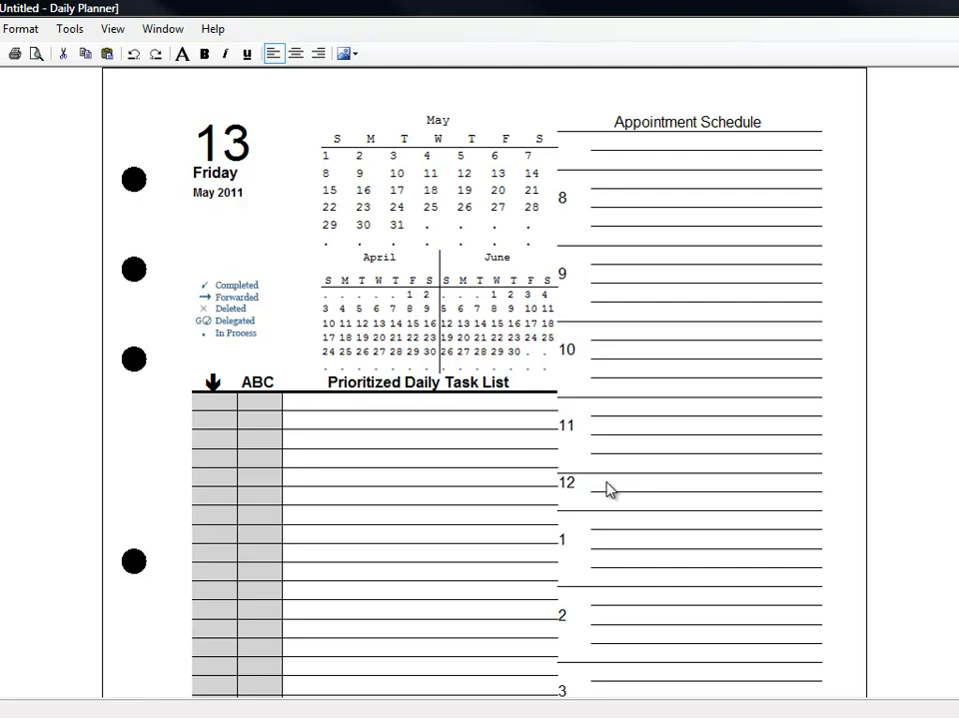
type("Lunch with Client")
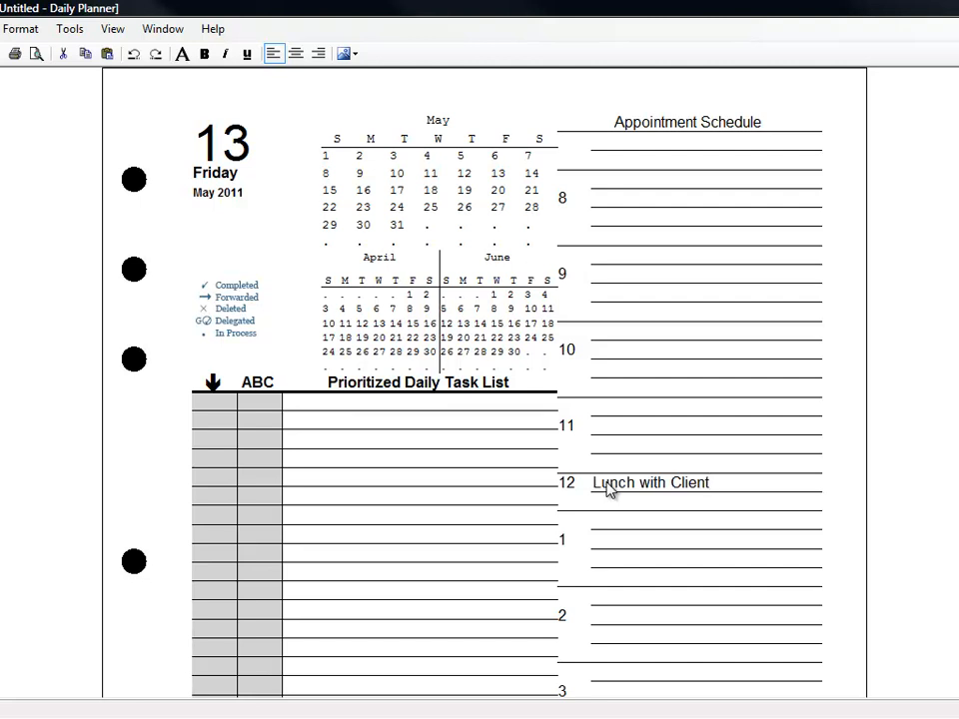
left_click(709, 482)
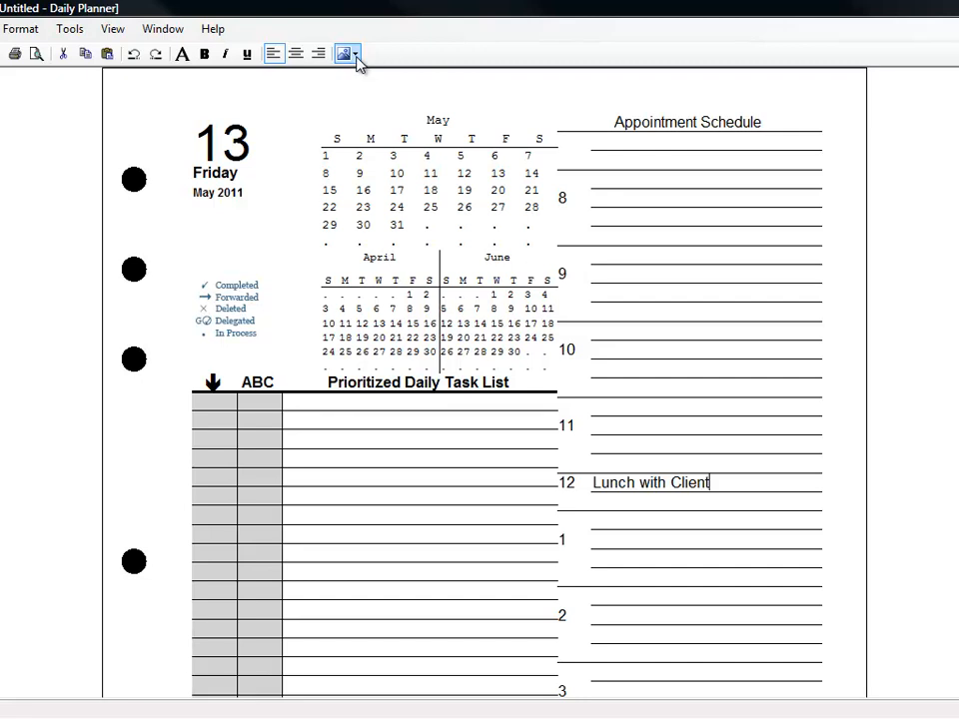
Apply the Monticello theme to the planner page, then browse the theme list again.
left_click(343, 52)
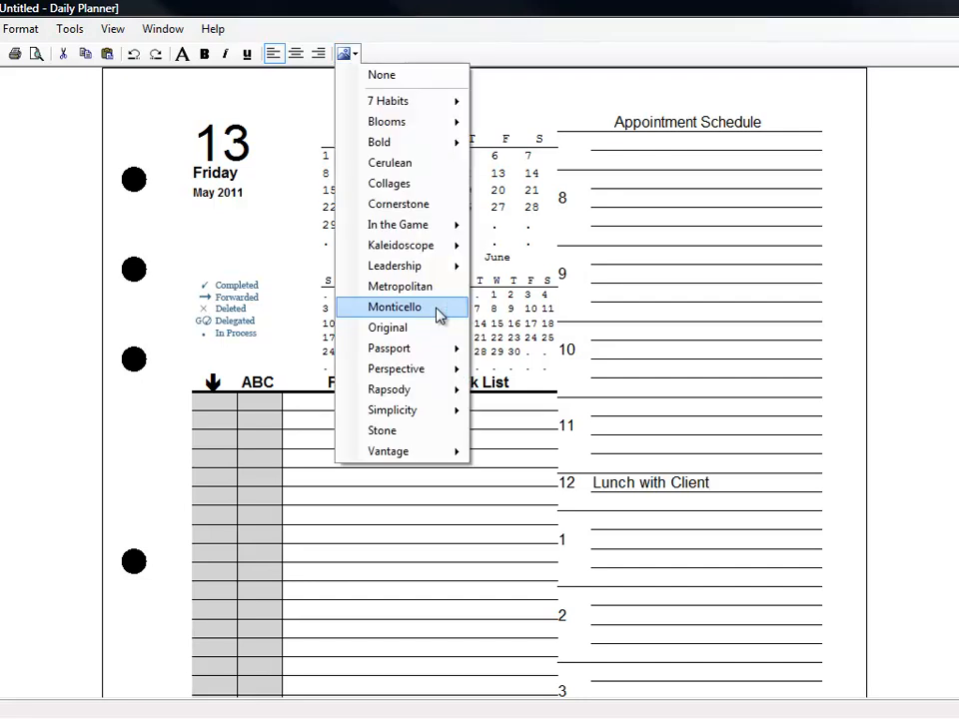
left_click(395, 308)
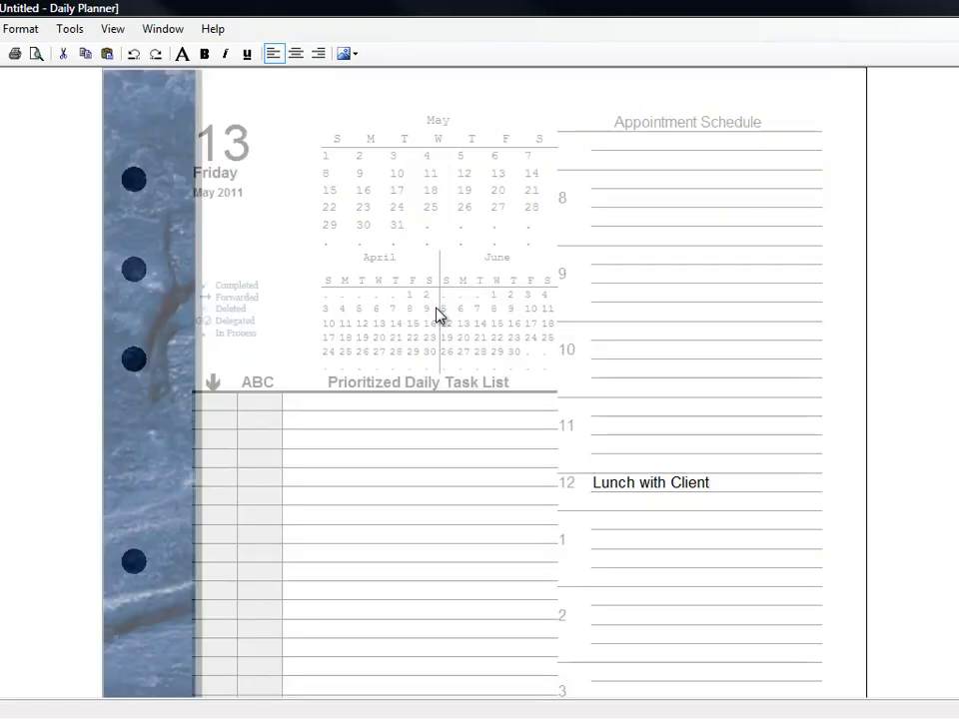
left_click(343, 54)
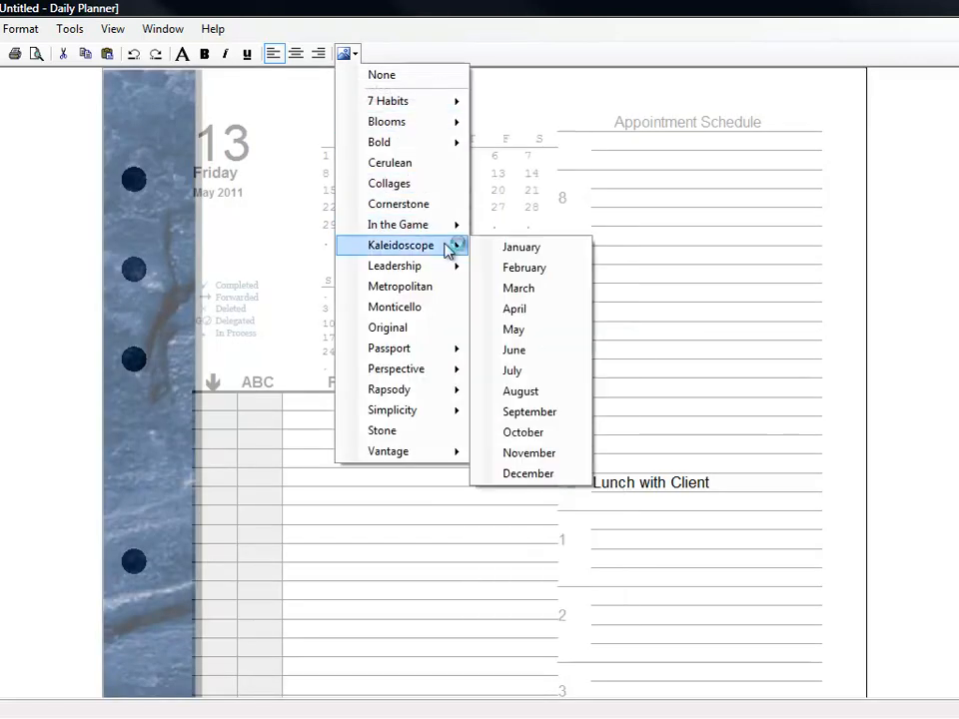
mouse_move(400, 224)
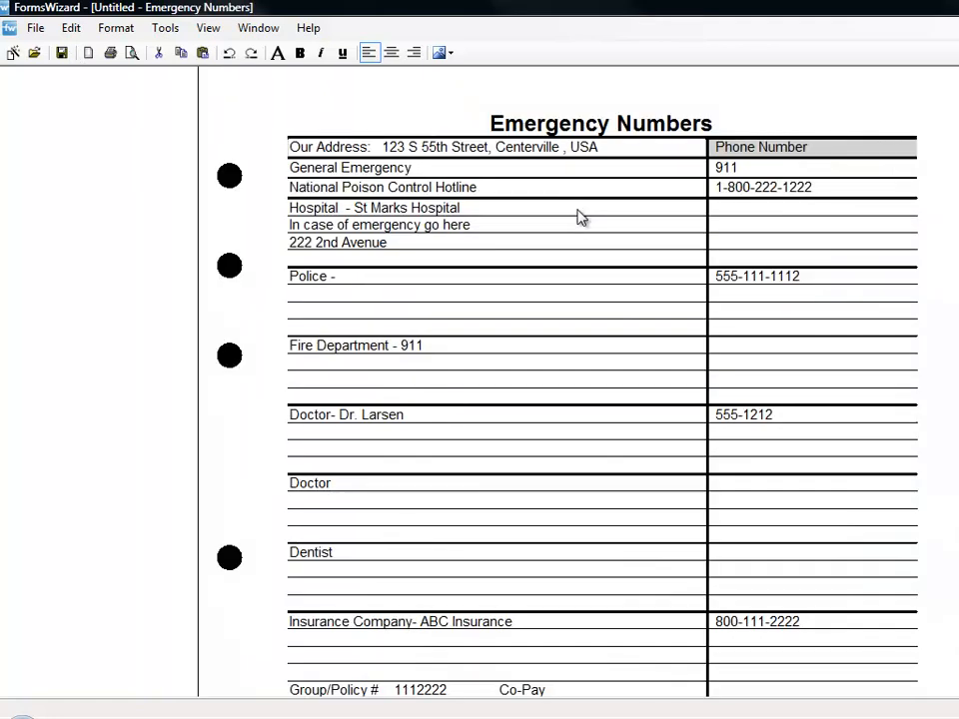
mouse_move(587, 216)
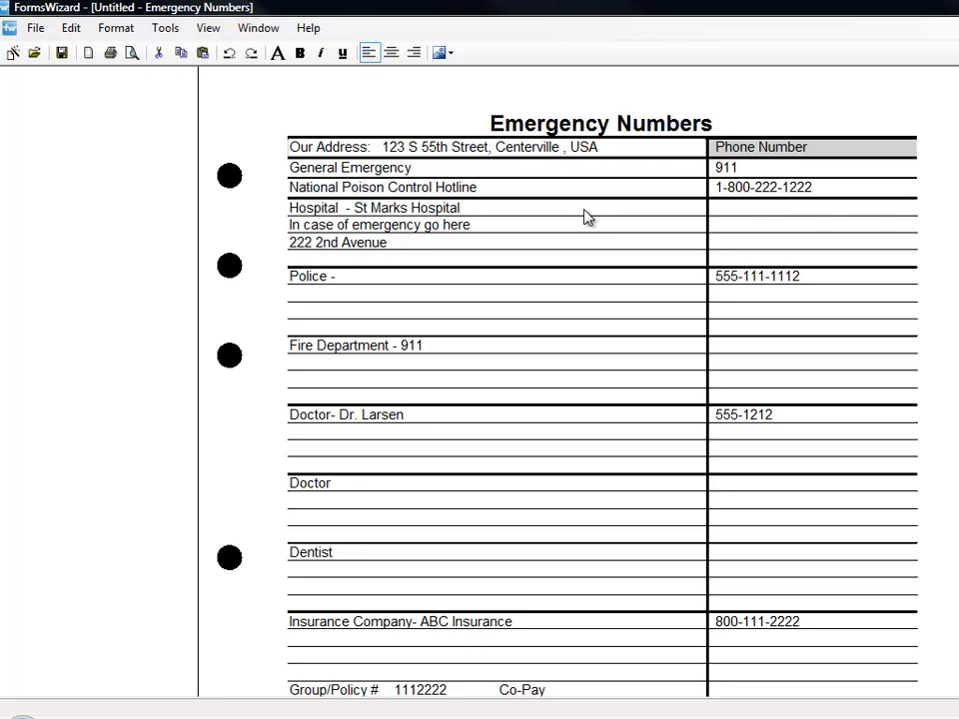
mouse_move(905, 324)
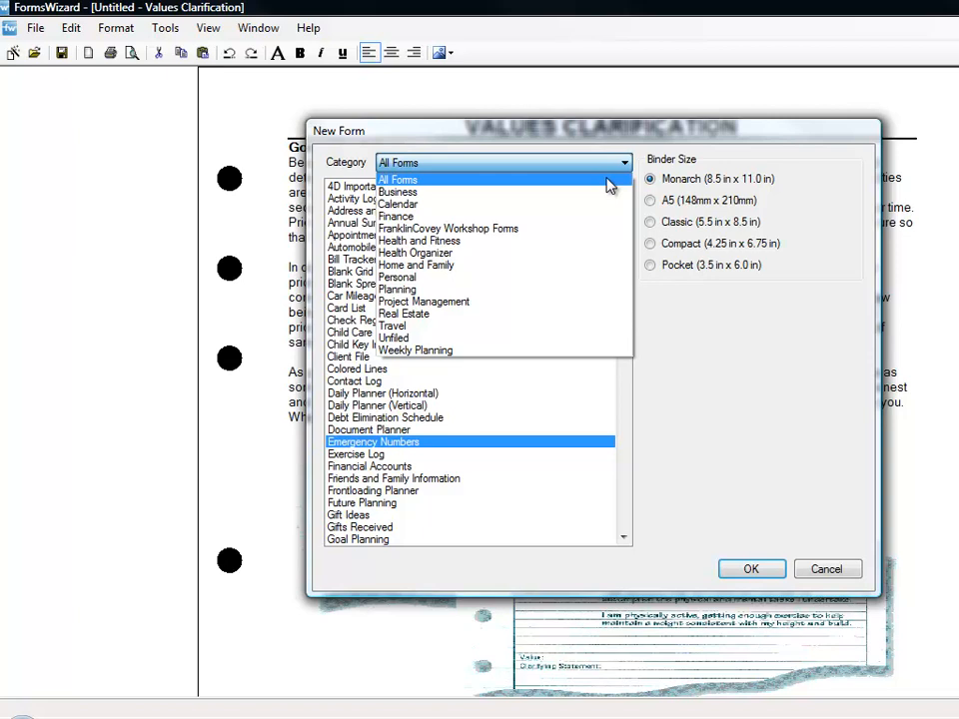
From FranklinCovey Workshop Forms, create the Meeting Advantage Planner (MAP) form.
left_click(751, 567)
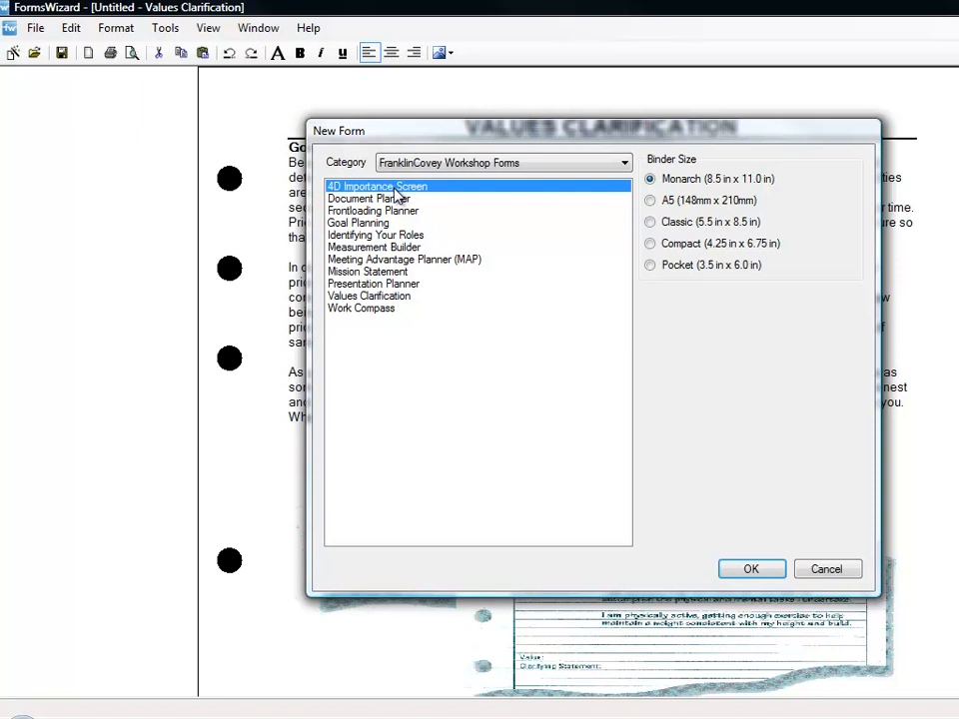
left_click(404, 260)
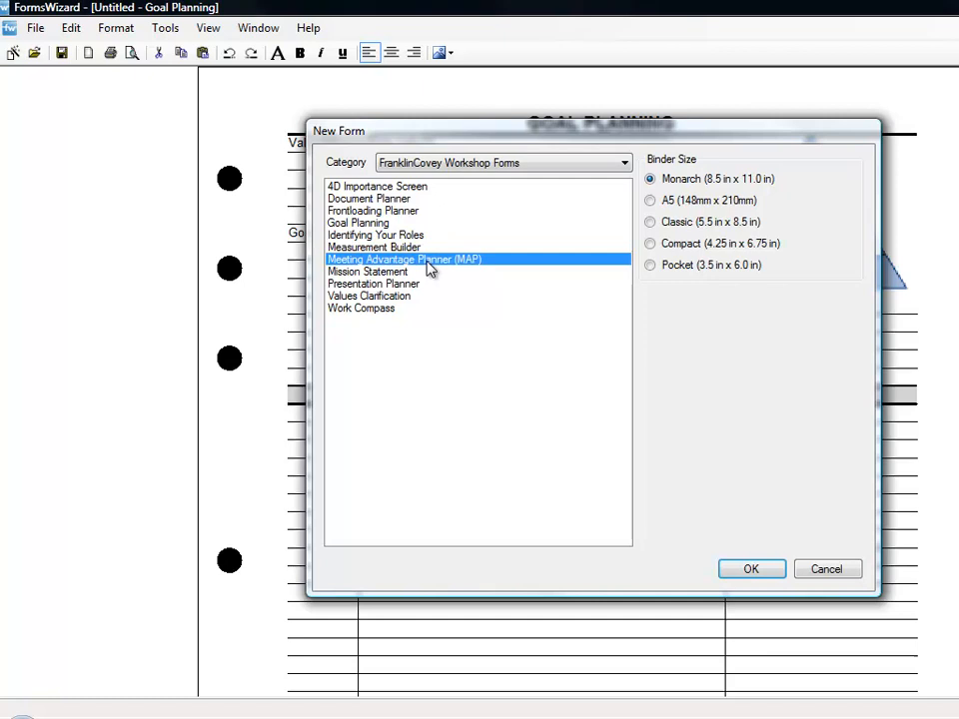
left_click(752, 567)
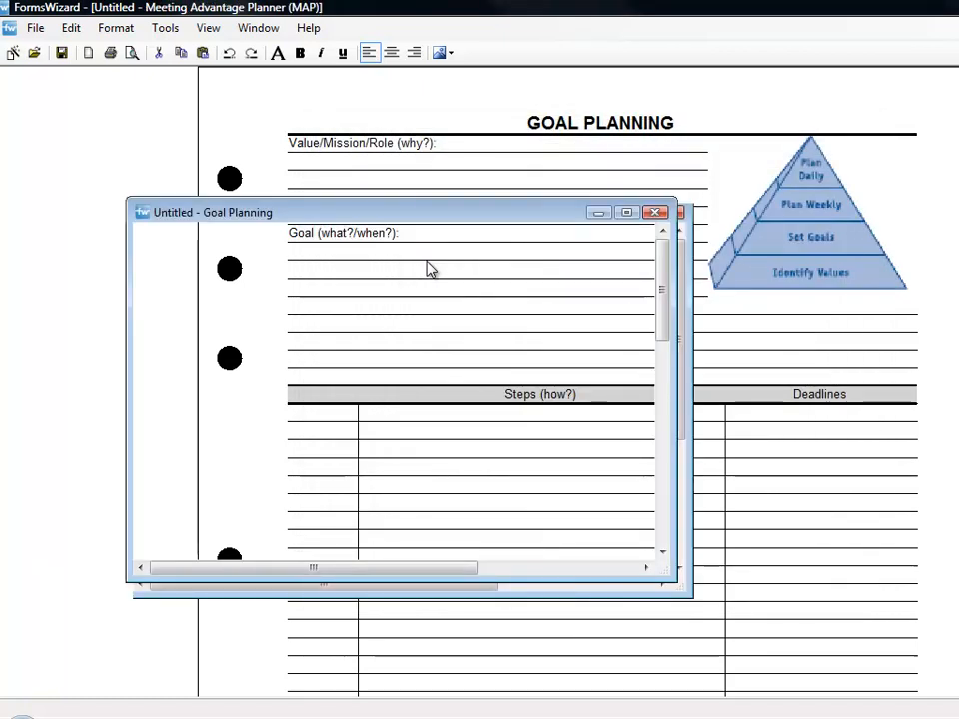
left_click(655, 212)
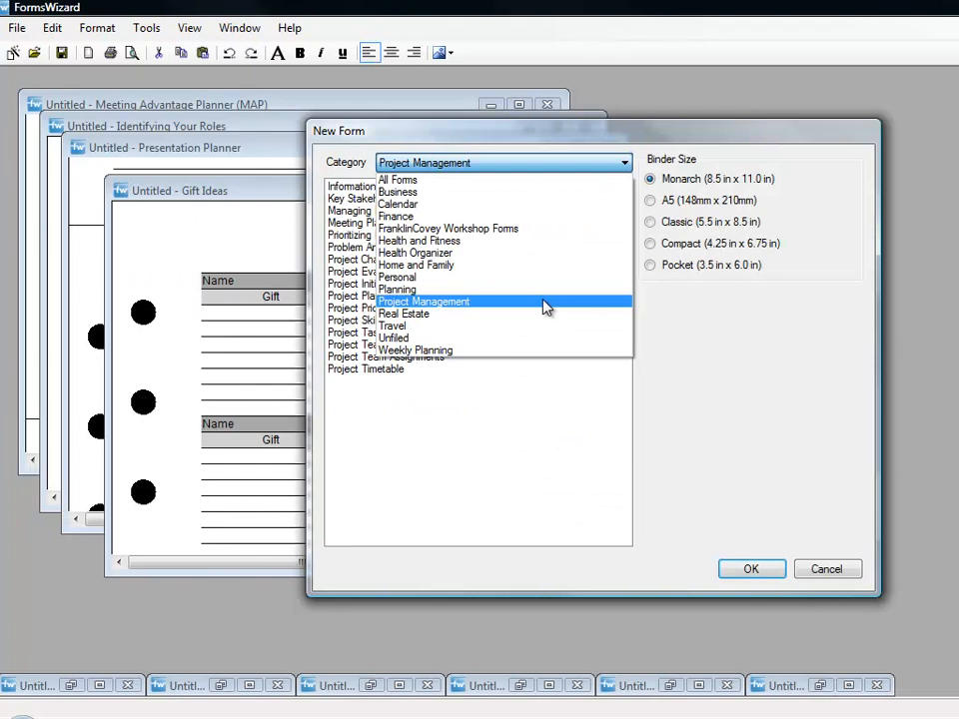
mouse_move(416, 310)
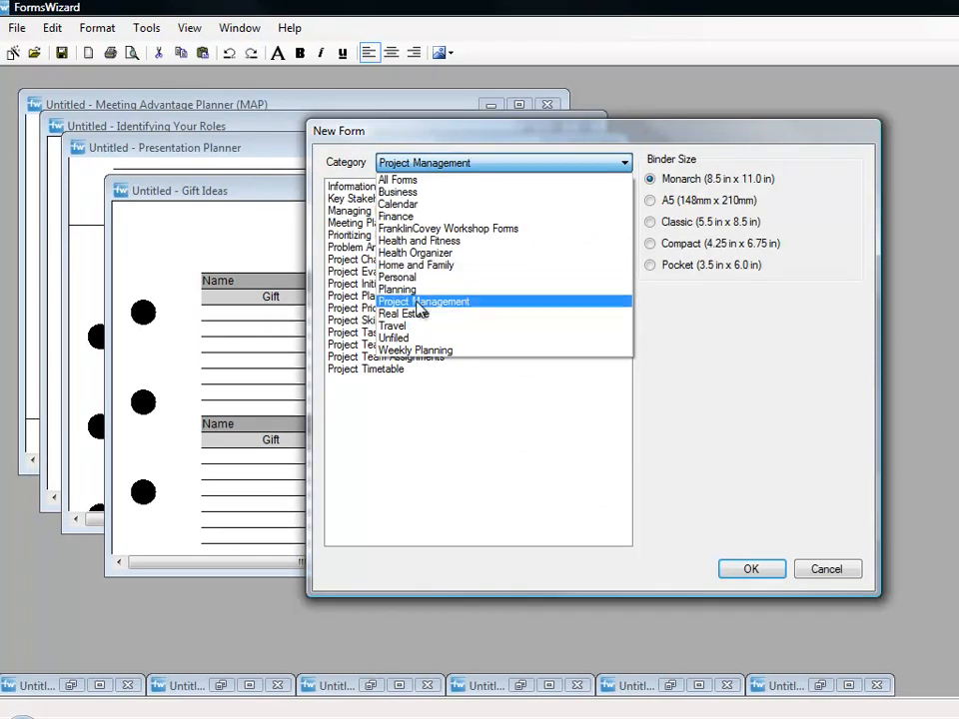
Filter to Project Management forms and create a Project Initiation form.
left_click(424, 300)
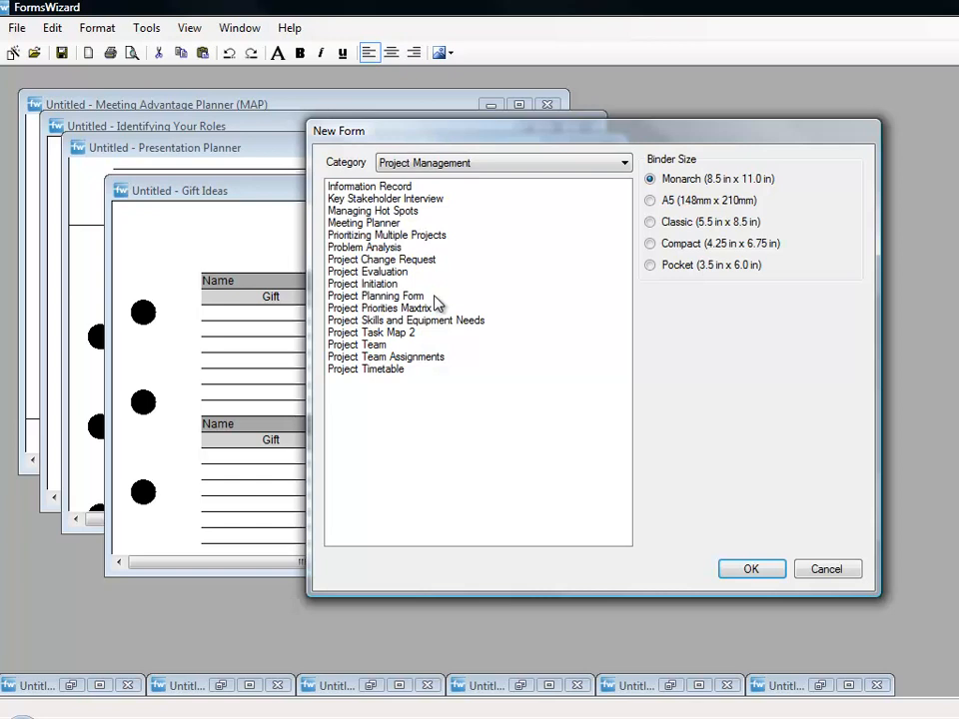
left_click(384, 198)
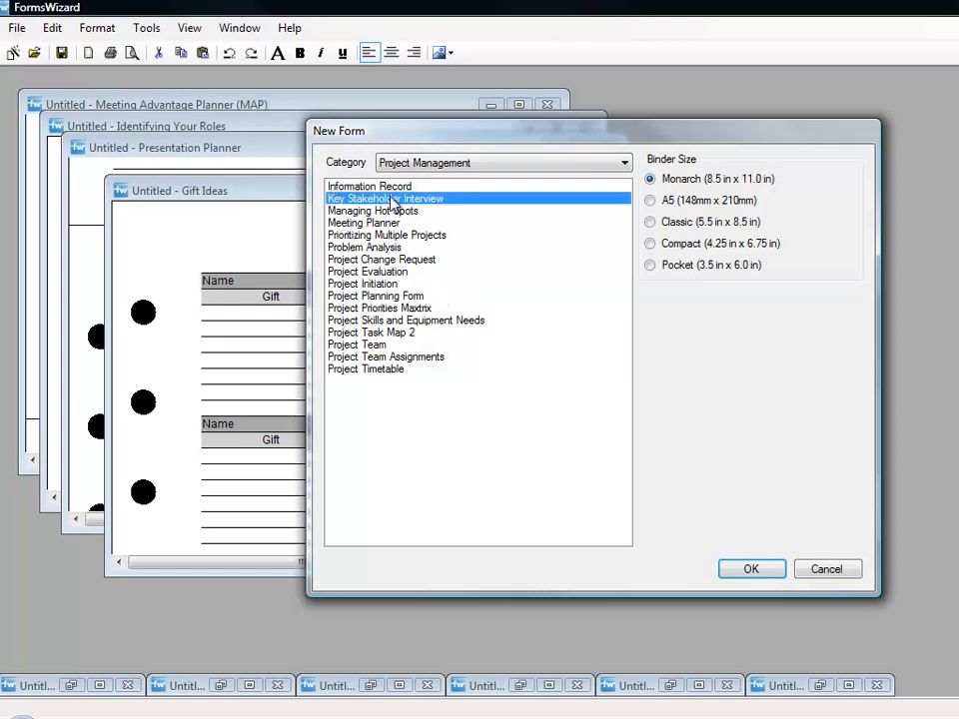
mouse_move(408, 210)
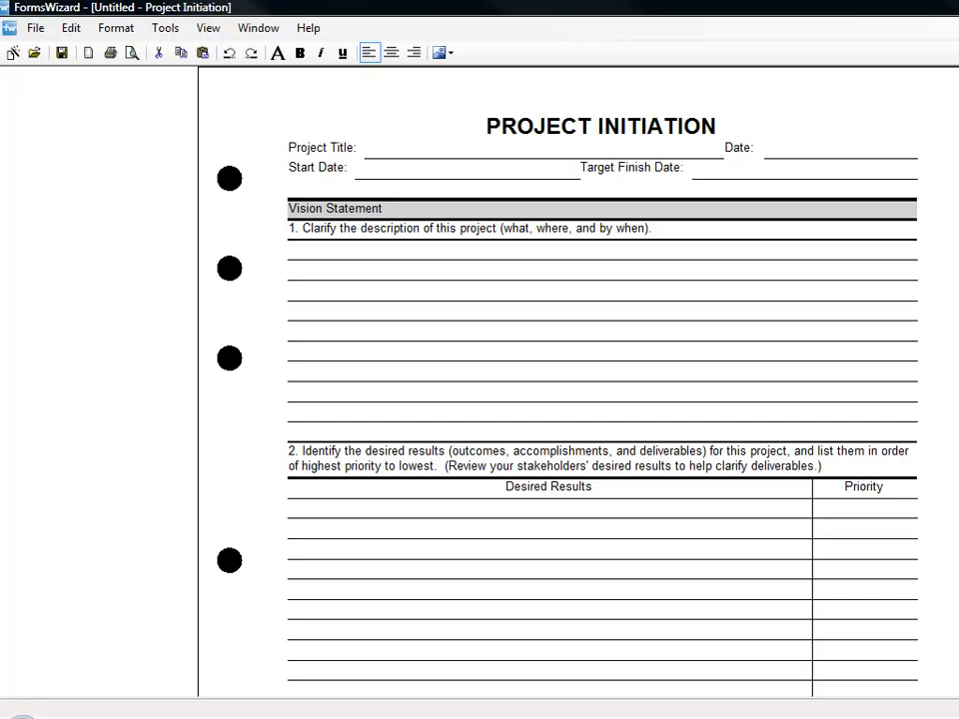
scroll("down", 3)
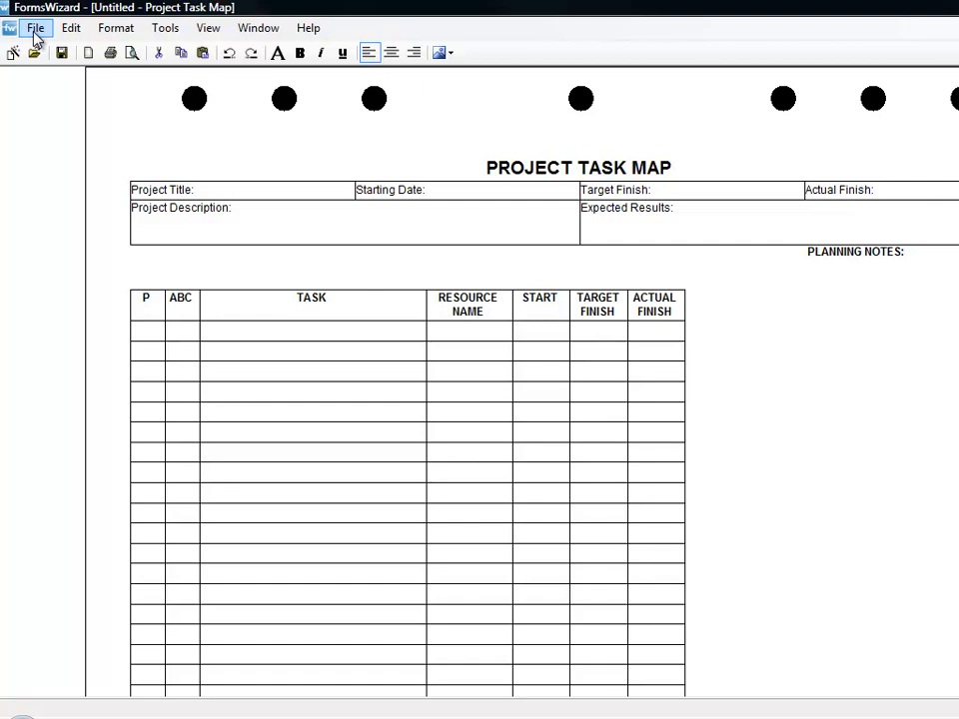
Use File > New to create a Meeting Planner form from the Project Management category.
left_click(36, 28)
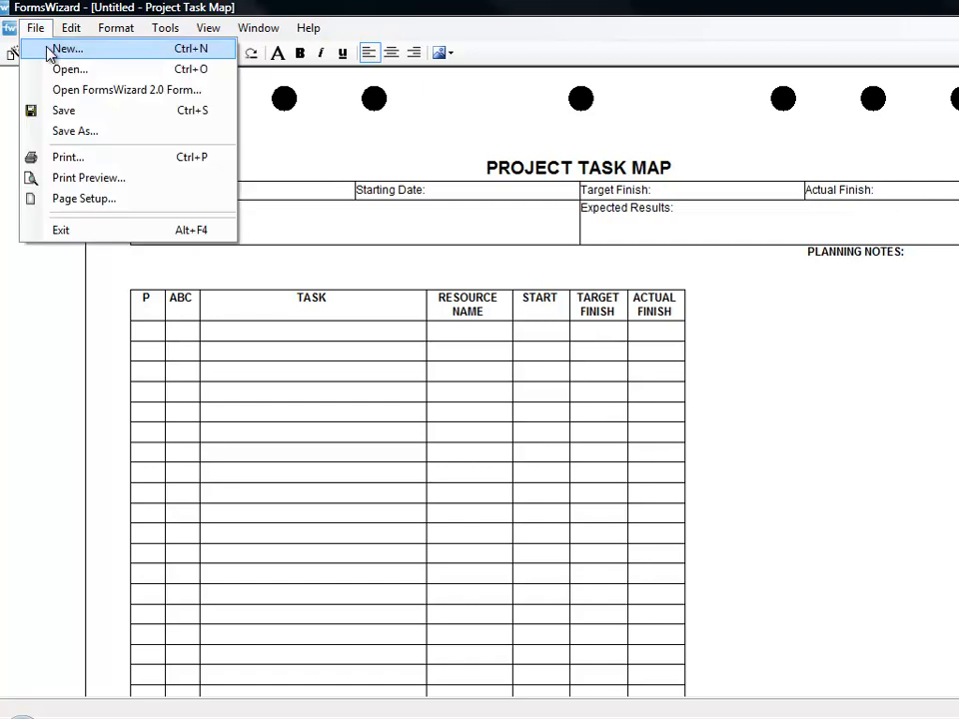
left_click(68, 48)
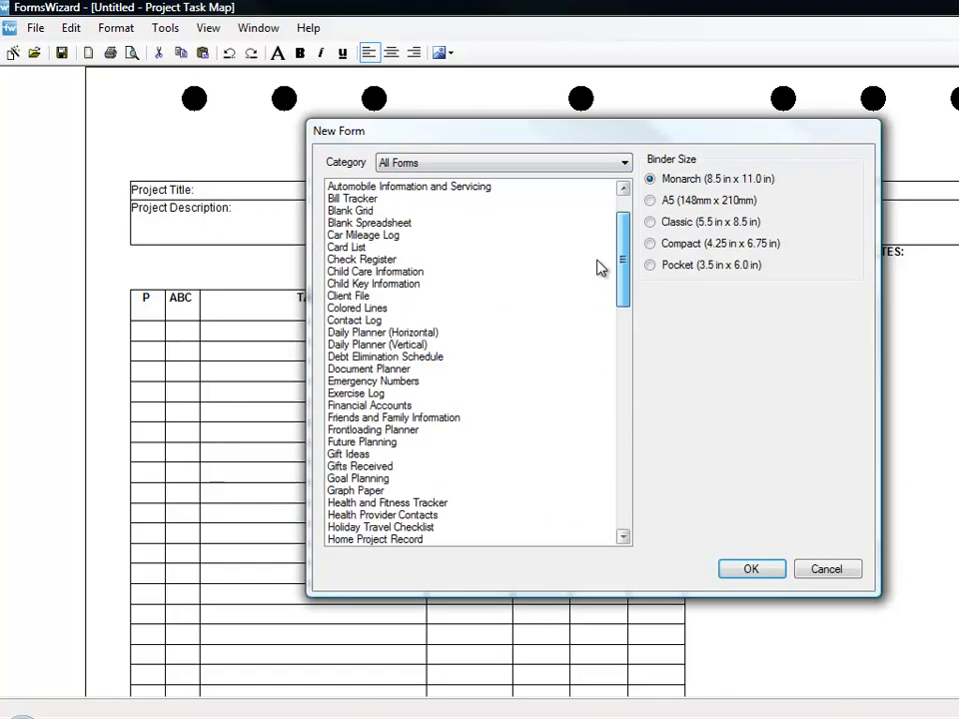
left_click(624, 162)
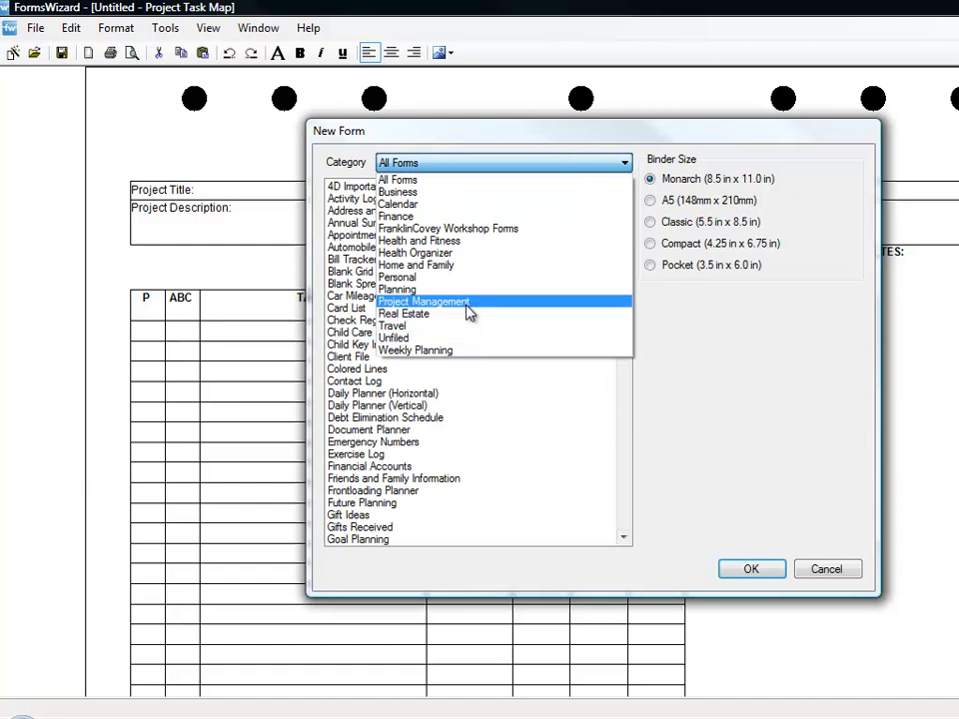
left_click(424, 302)
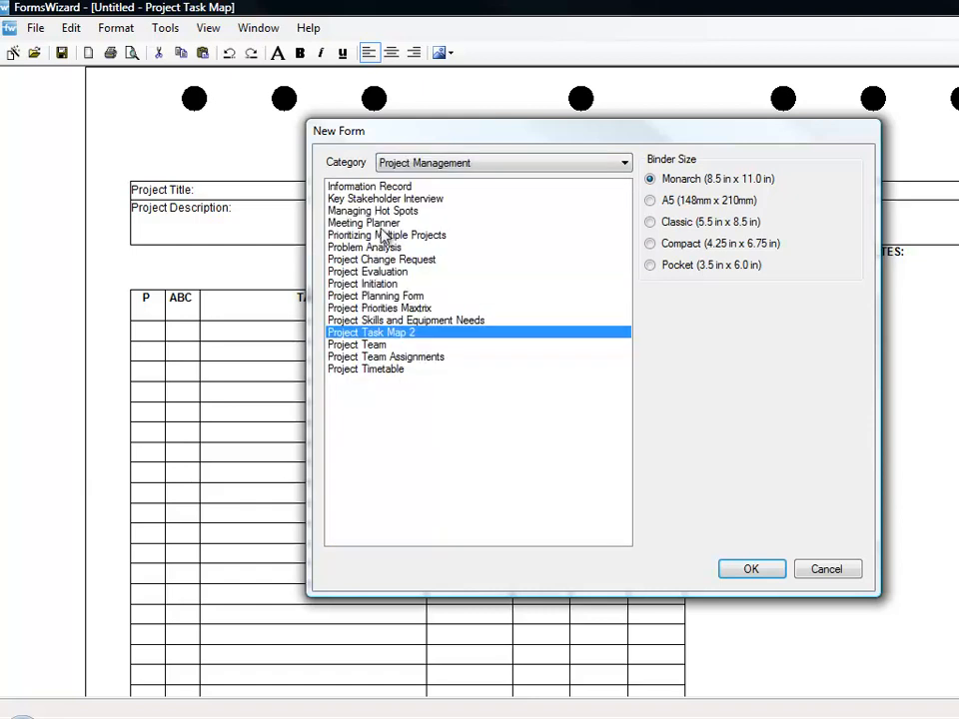
left_click(363, 222)
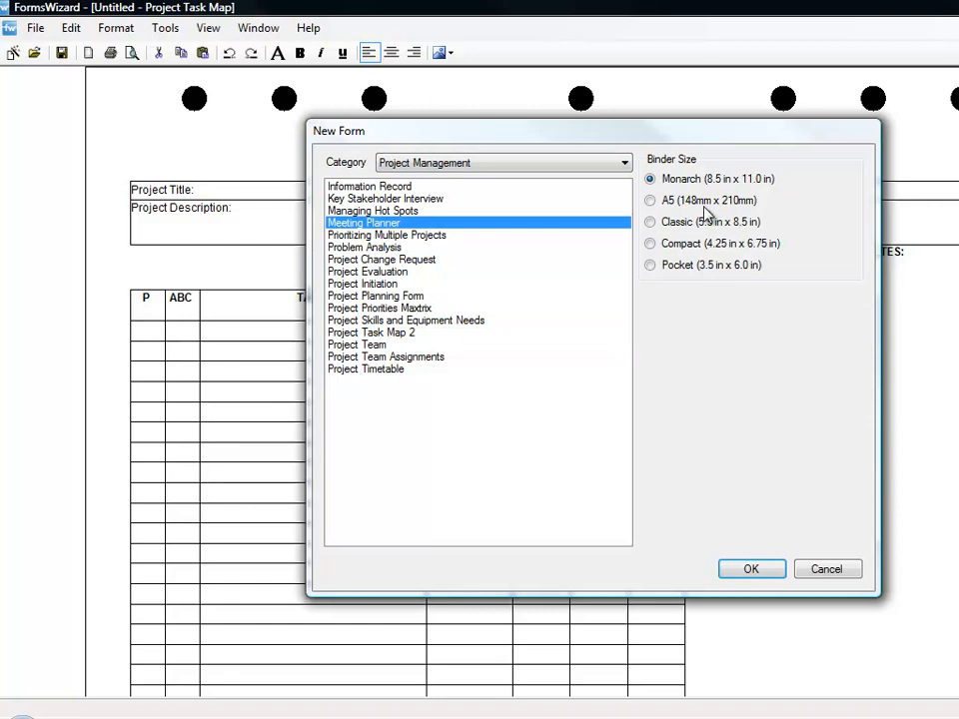
left_click(752, 568)
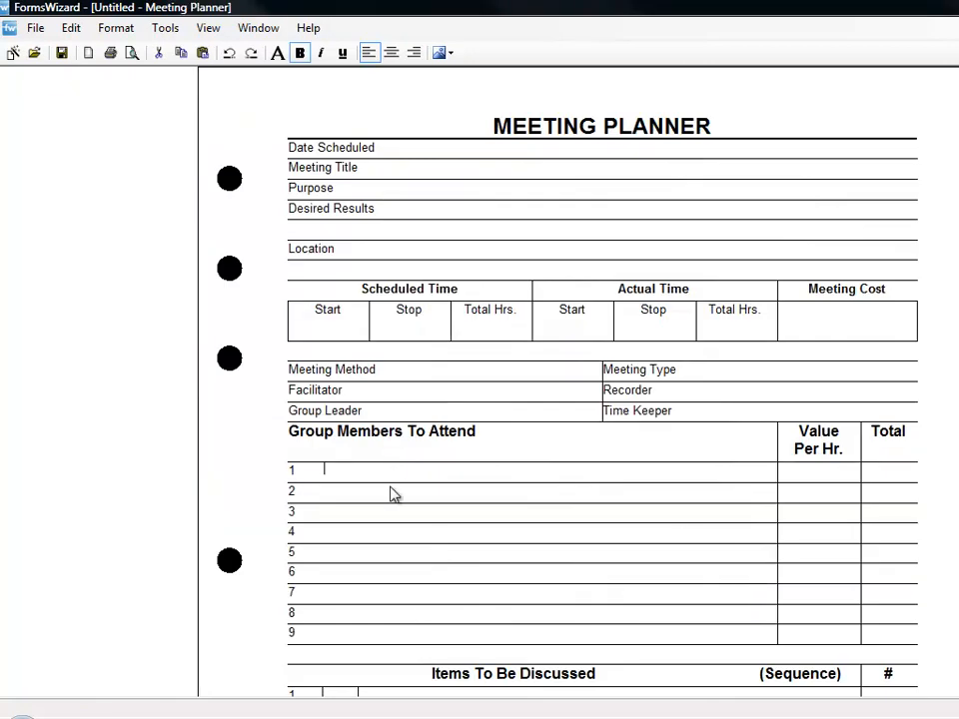
mouse_move(60, 66)
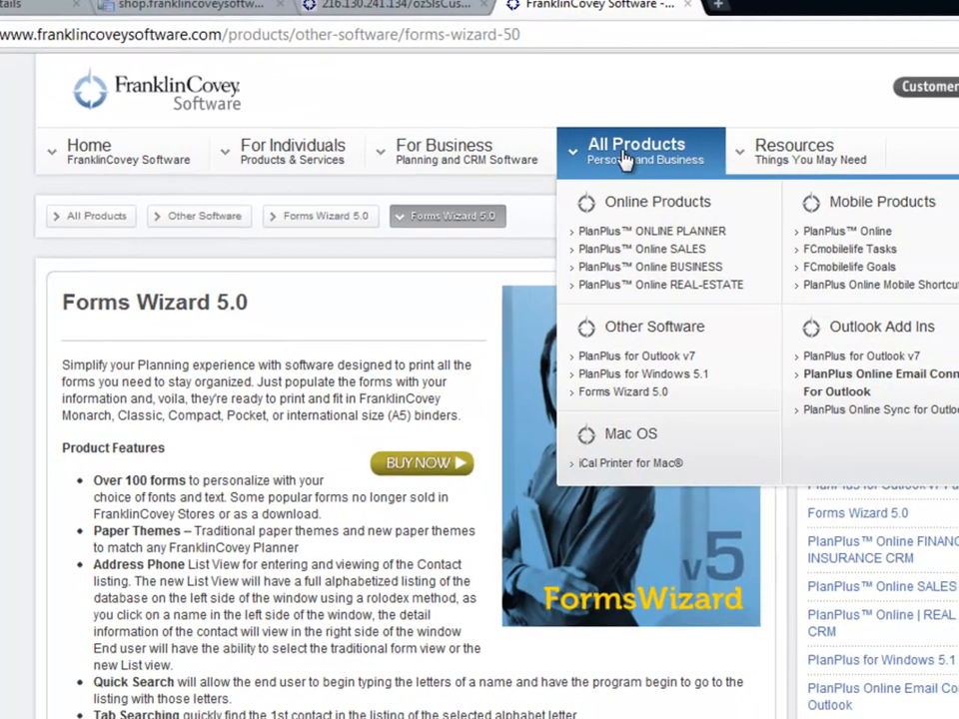
mouse_move(616, 392)
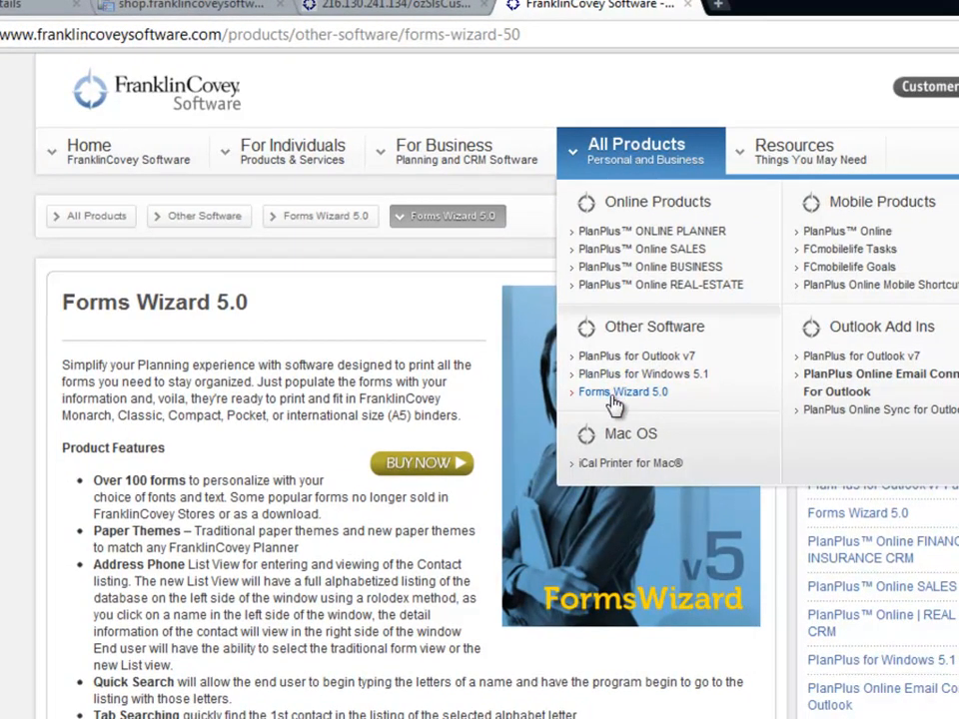
mouse_move(276, 311)
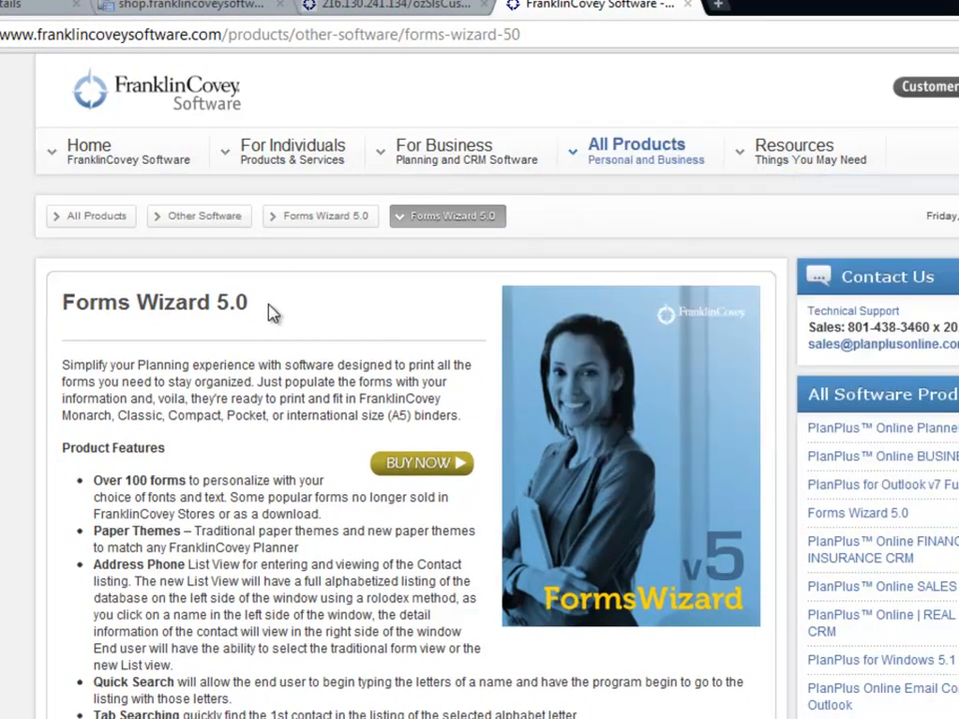
Buy Forms Wizard v5 Full Download, add it to the basket and proceed to checkout.
scroll("down", 3)
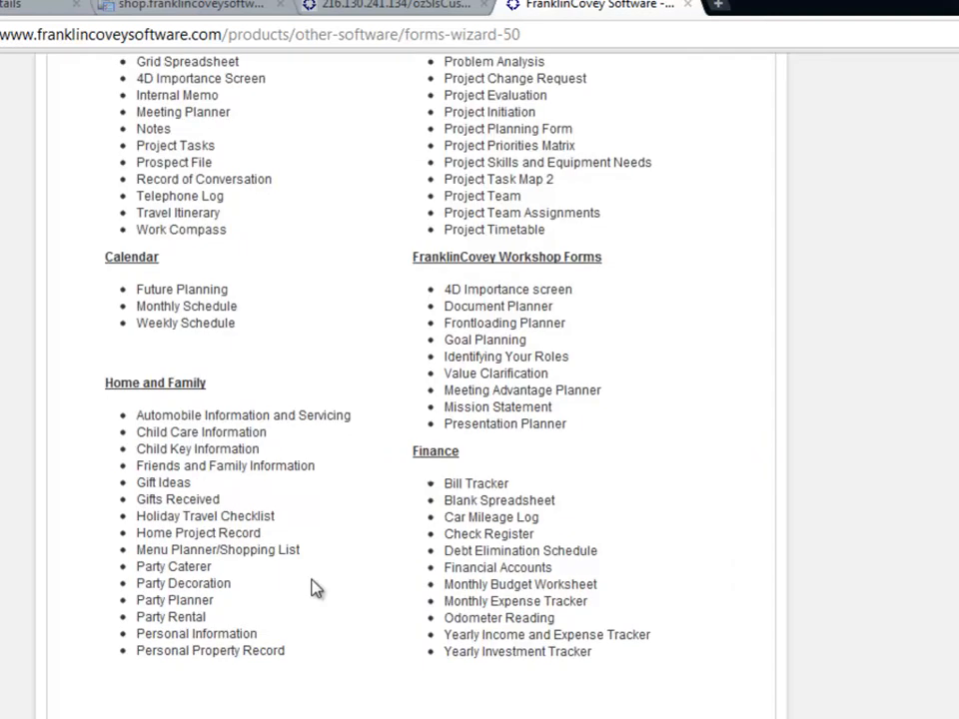
scroll("down", 3)
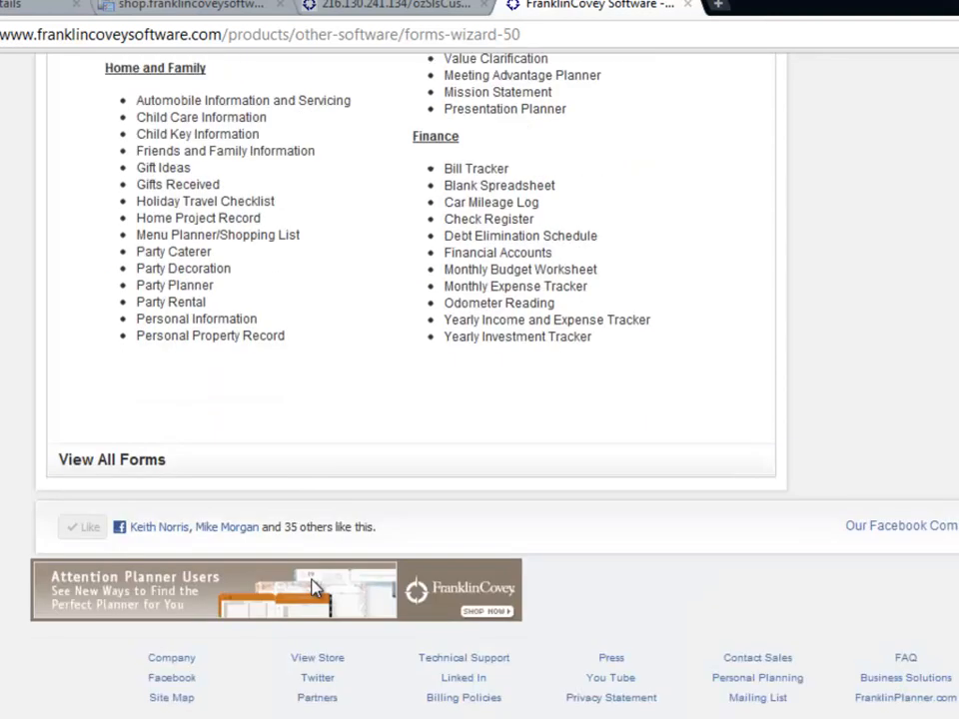
scroll("up", 3)
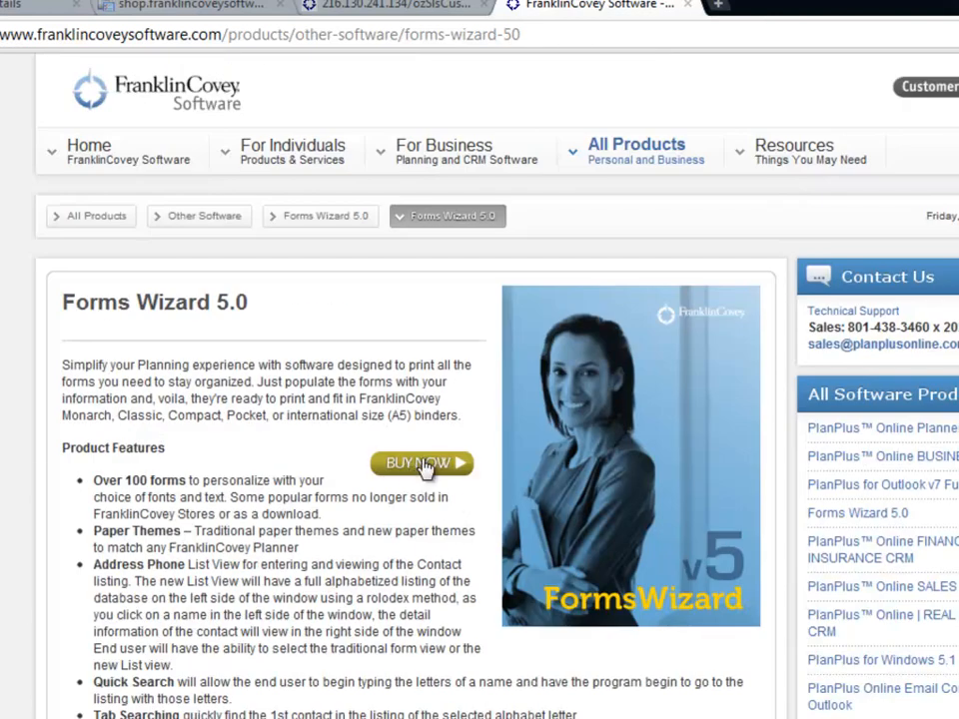
left_click(421, 464)
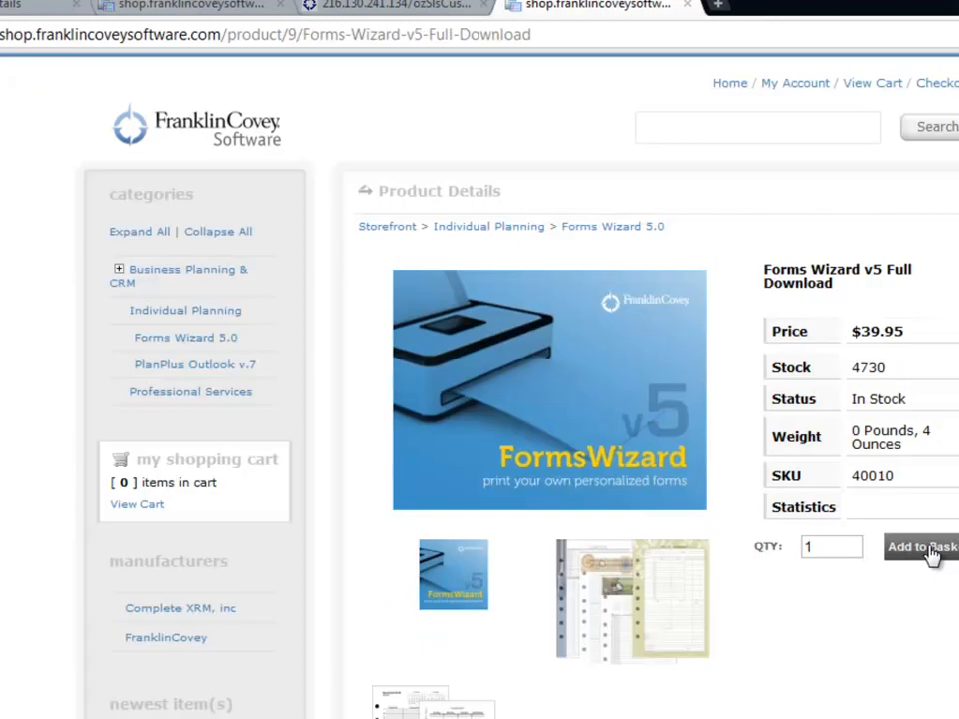
left_click(920, 548)
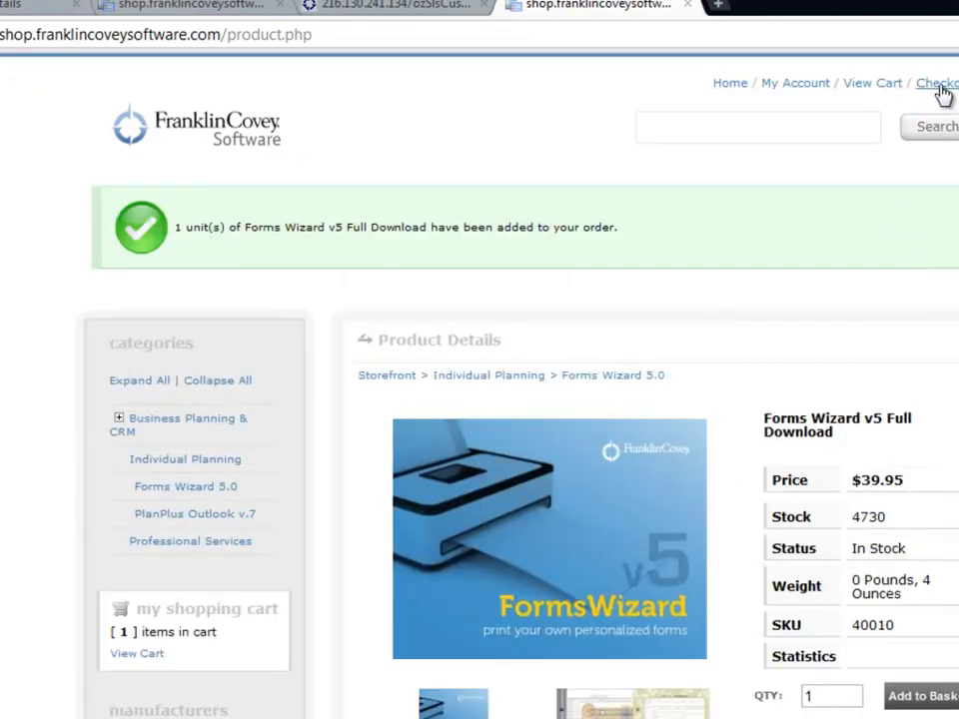
left_click(935, 84)
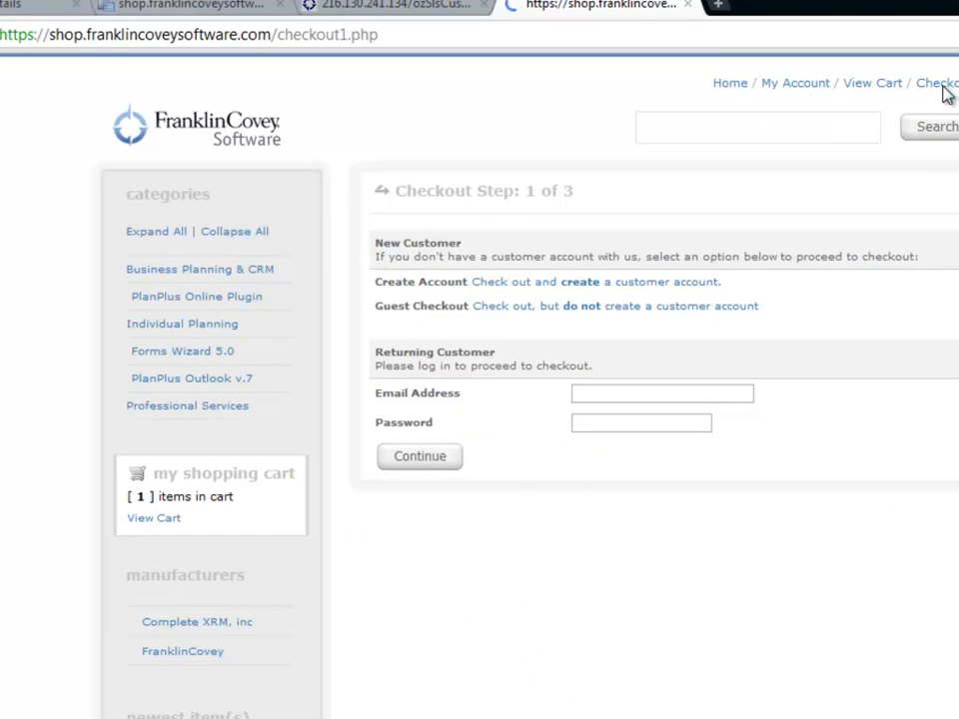
left_click(236, 232)
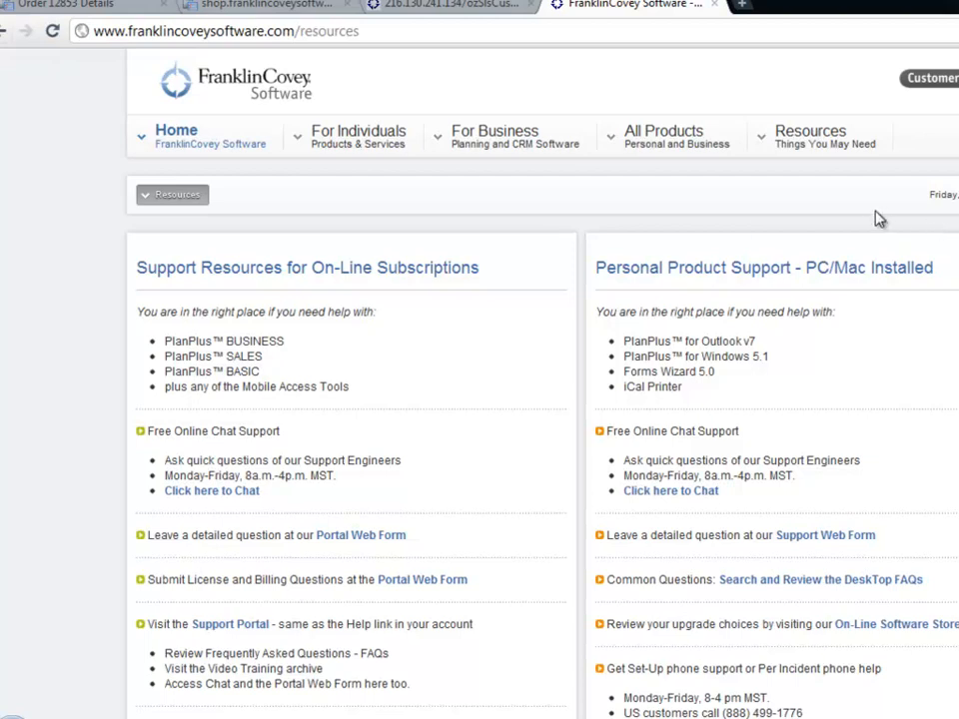
mouse_move(862, 203)
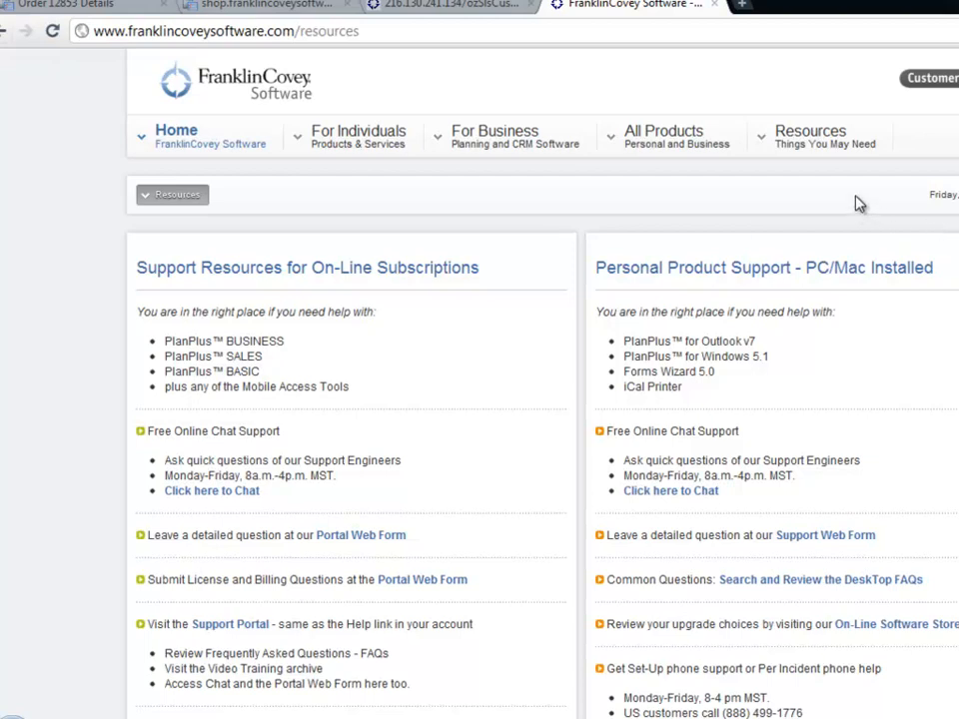
Show the Resources menu with its Technology, FCS Blog and Facebook links.
left_click(811, 136)
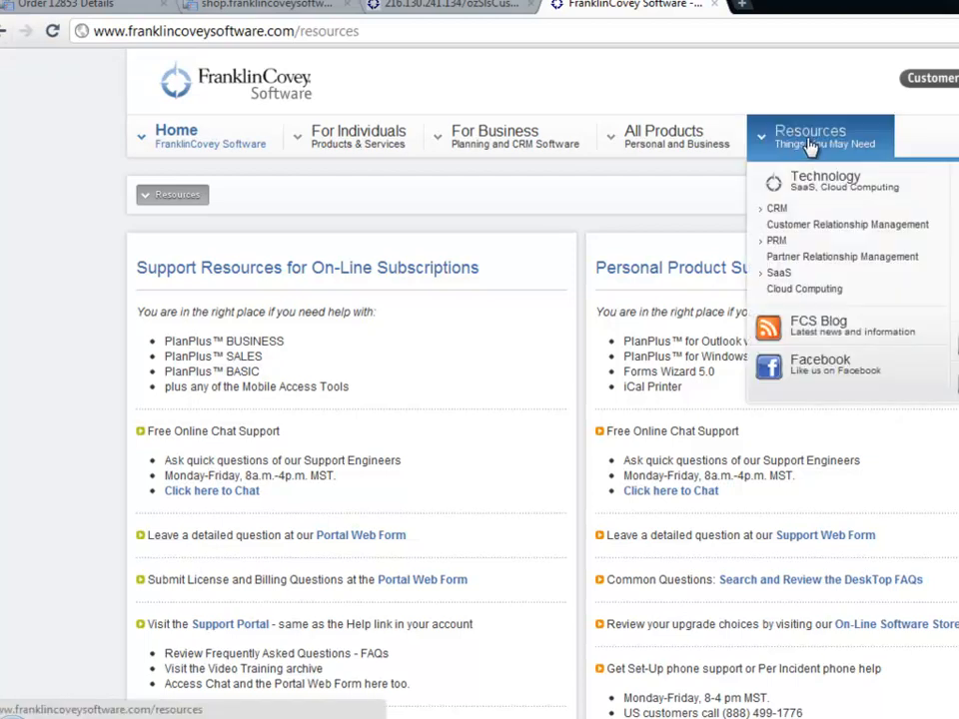
mouse_move(844, 136)
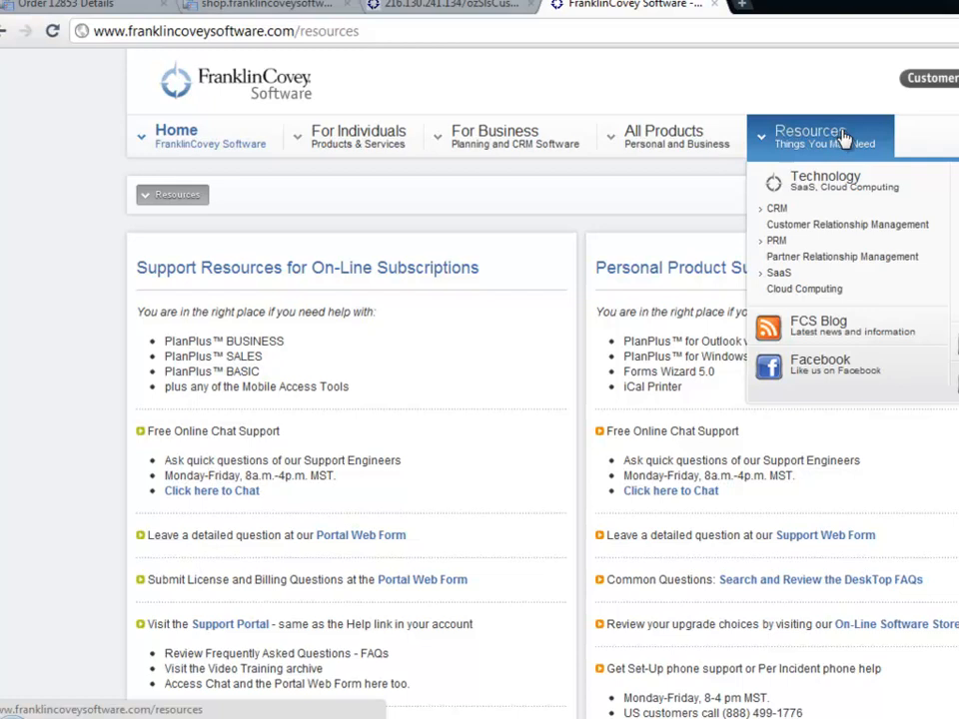
mouse_move(368, 516)
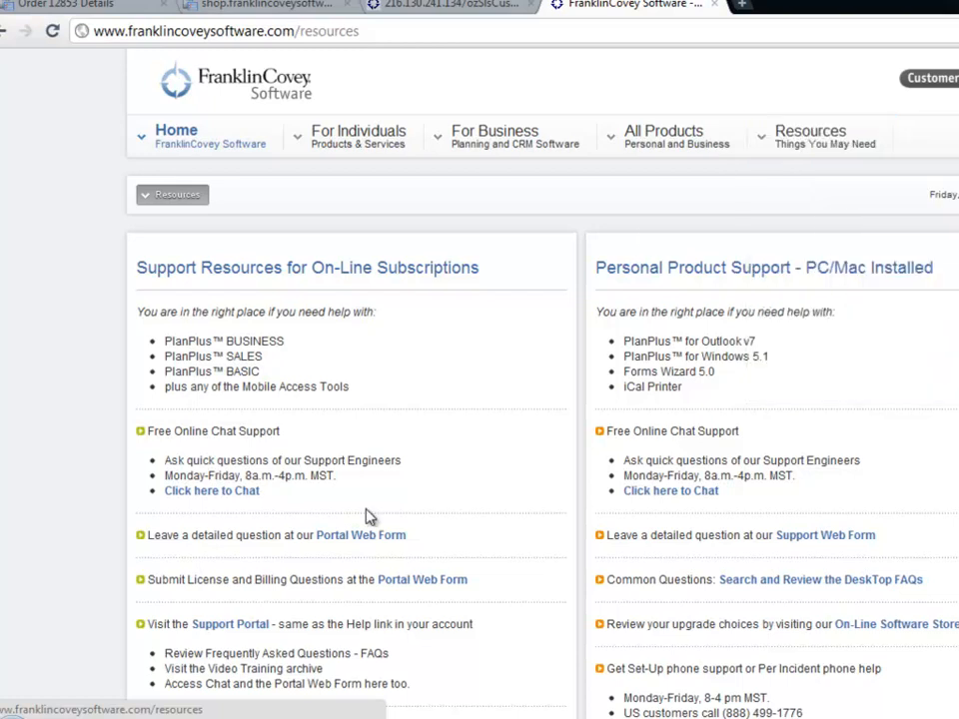
mouse_move(284, 502)
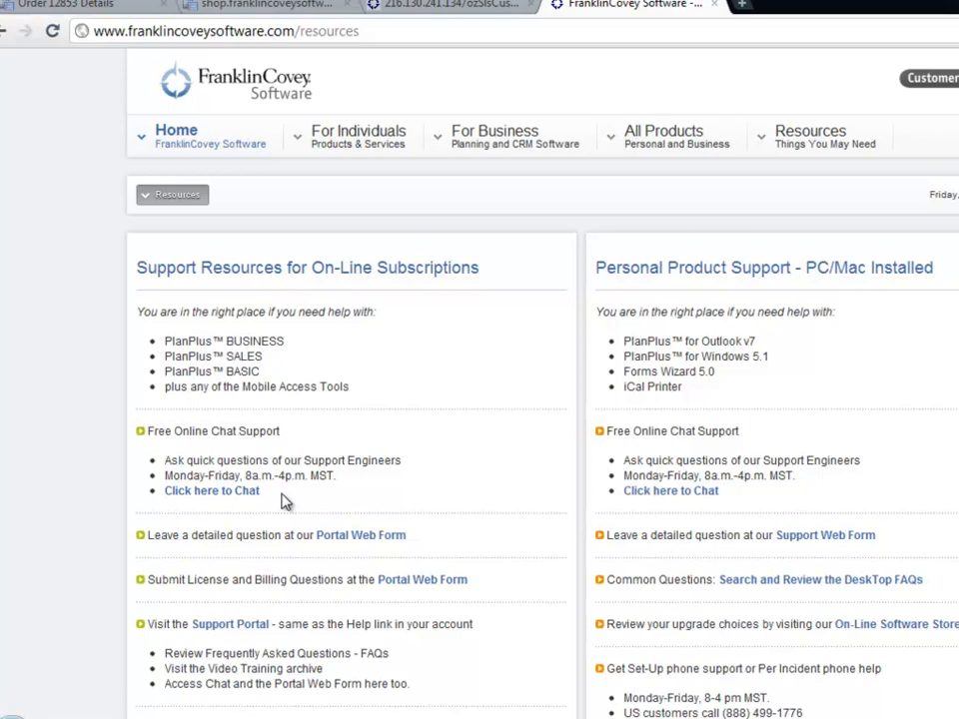
left_click(820, 136)
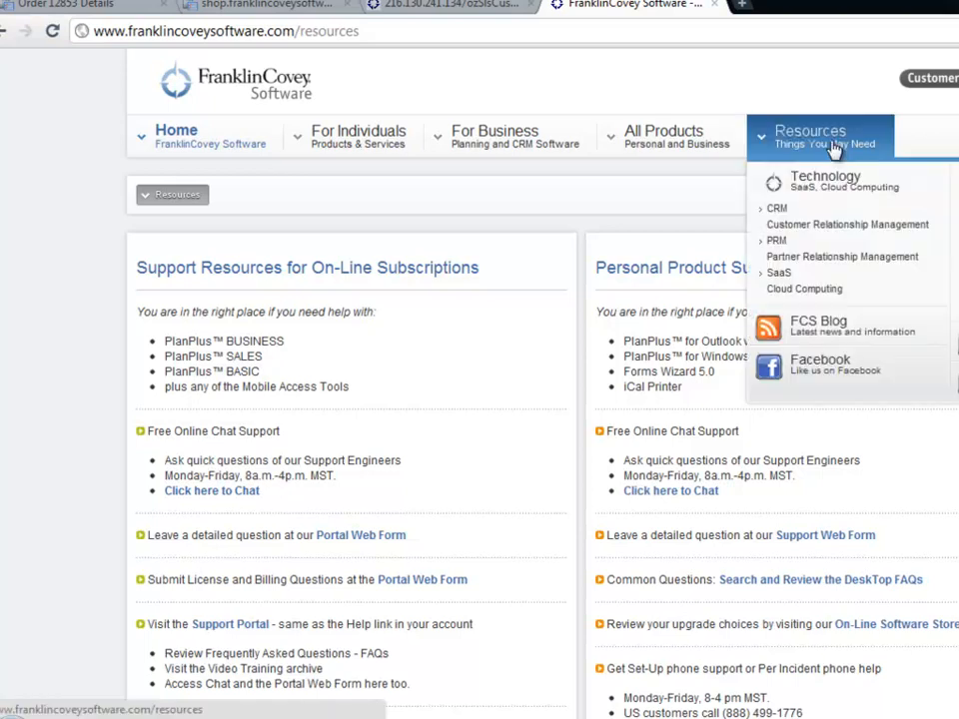